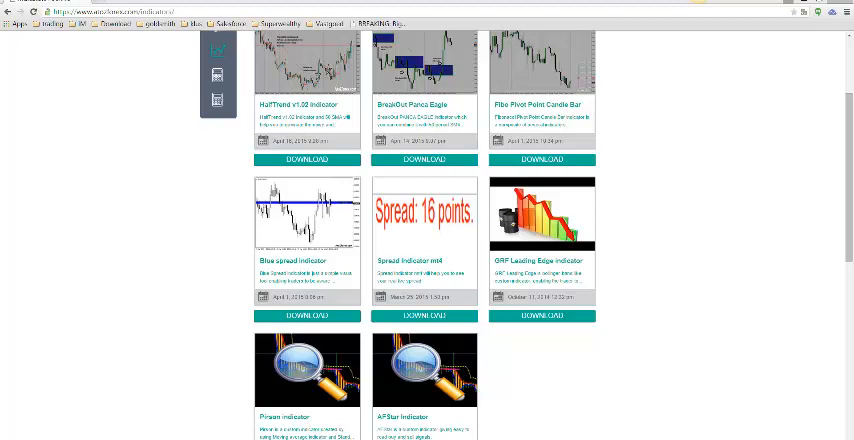
{"action": "mouse_move", "coordinate": [402, 194]}
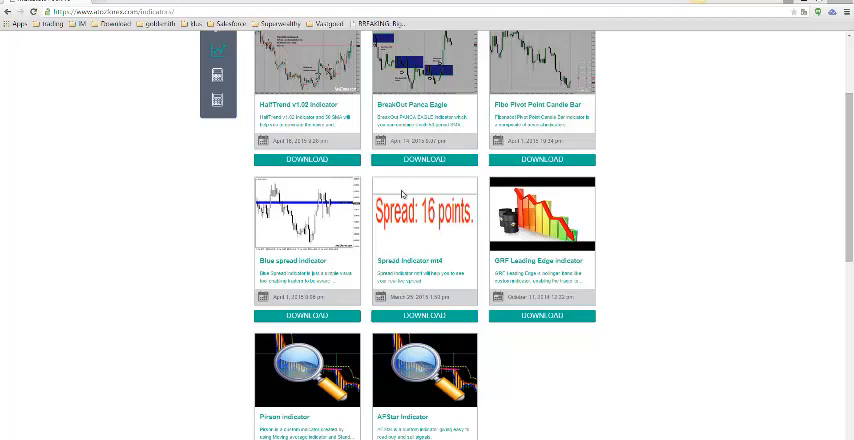
{"action": "mouse_move", "coordinate": [408, 242]}
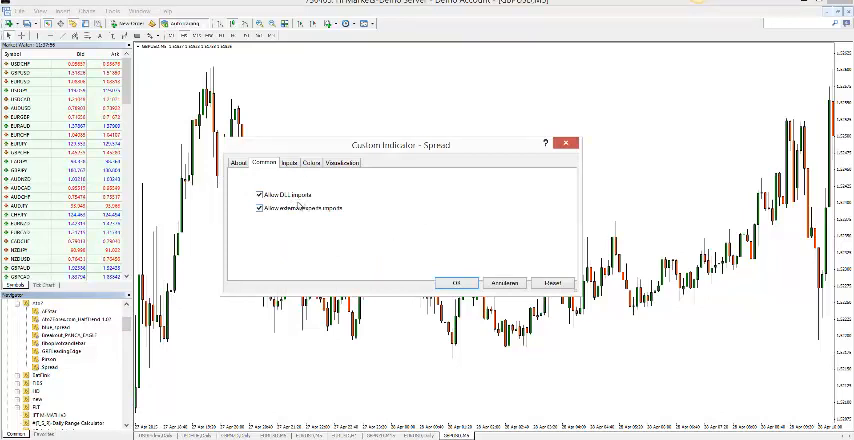
Review the Spread indicator's color, font size and corner inputs, then confirm to attach it
{"action": "left_click", "coordinate": [288, 162]}
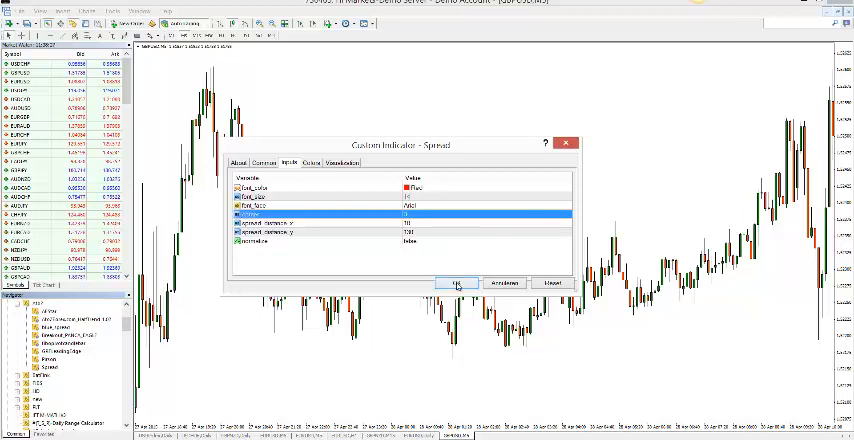
{"action": "left_click", "coordinate": [456, 284]}
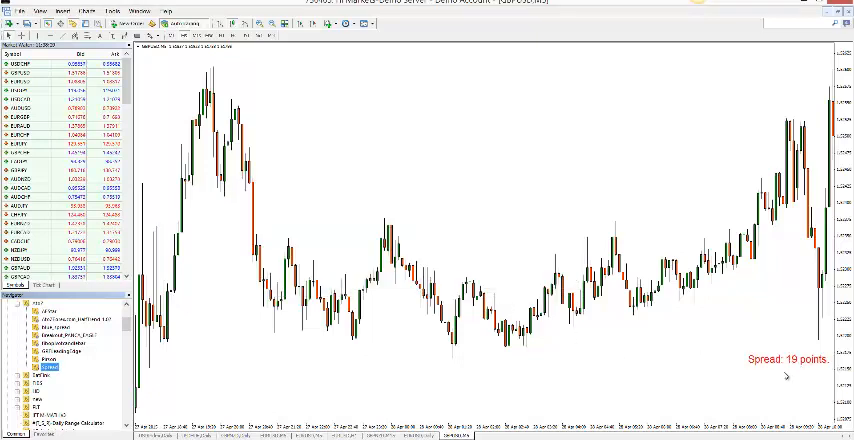